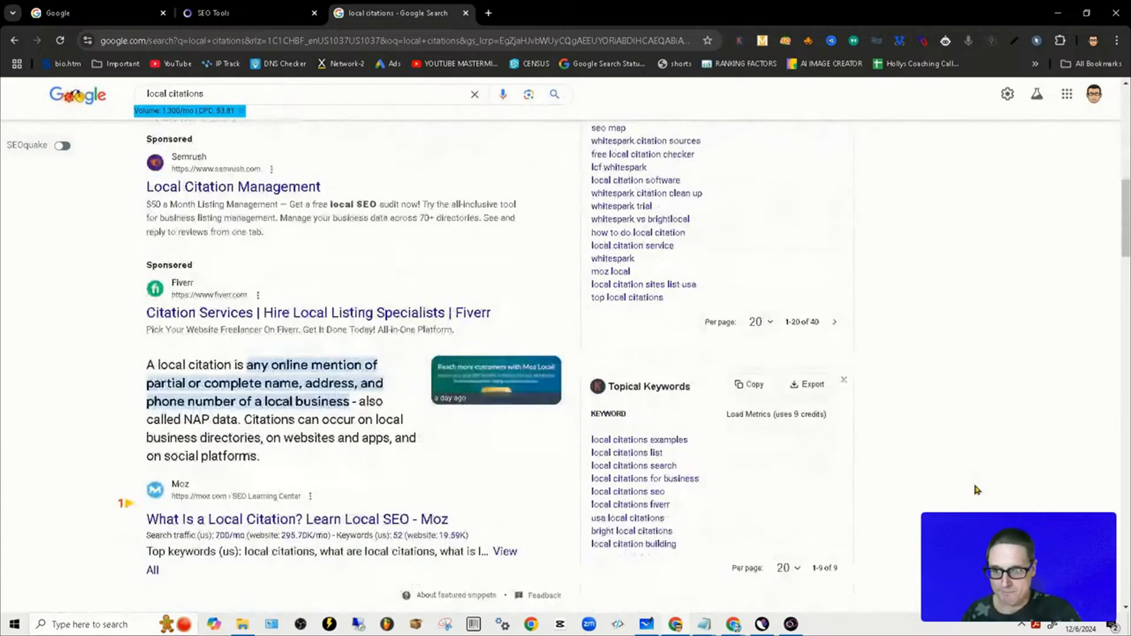
Copy the link address of BrightLocal's 'What Are Local Citations?' search result.
scroll(down, 3)
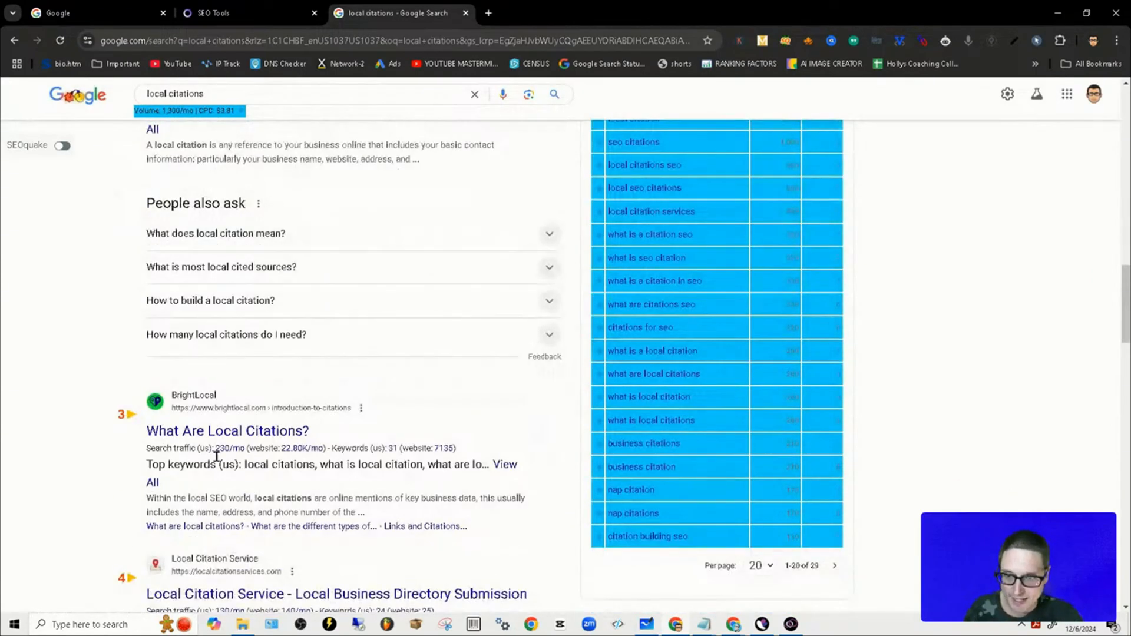
right_click(228, 431)
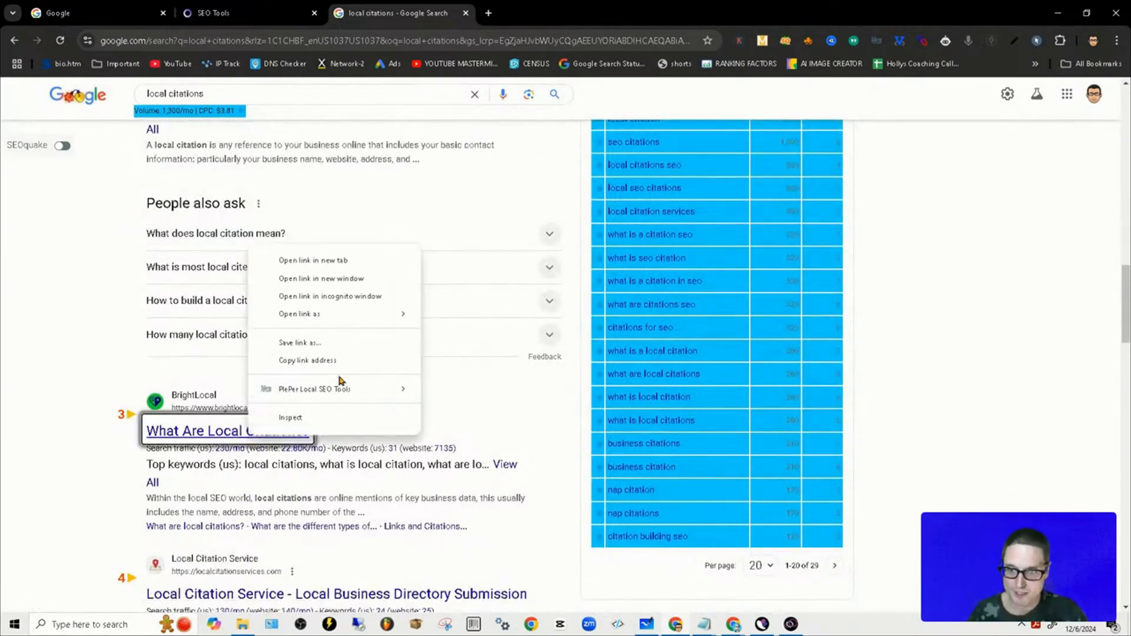
click(94, 13)
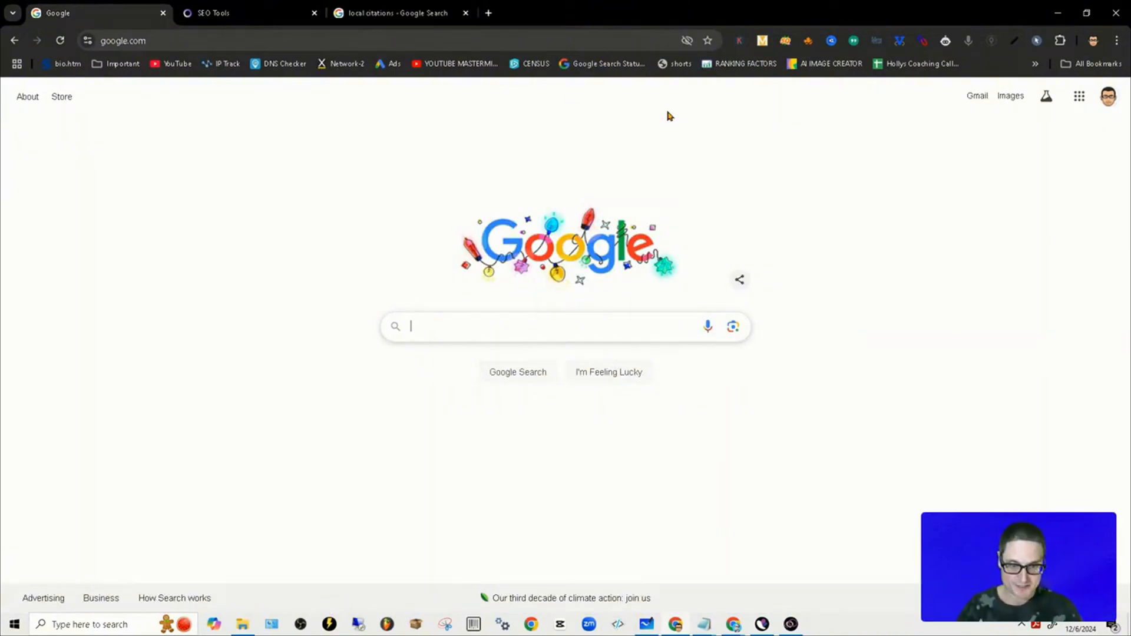
mouse_move(855, 582)
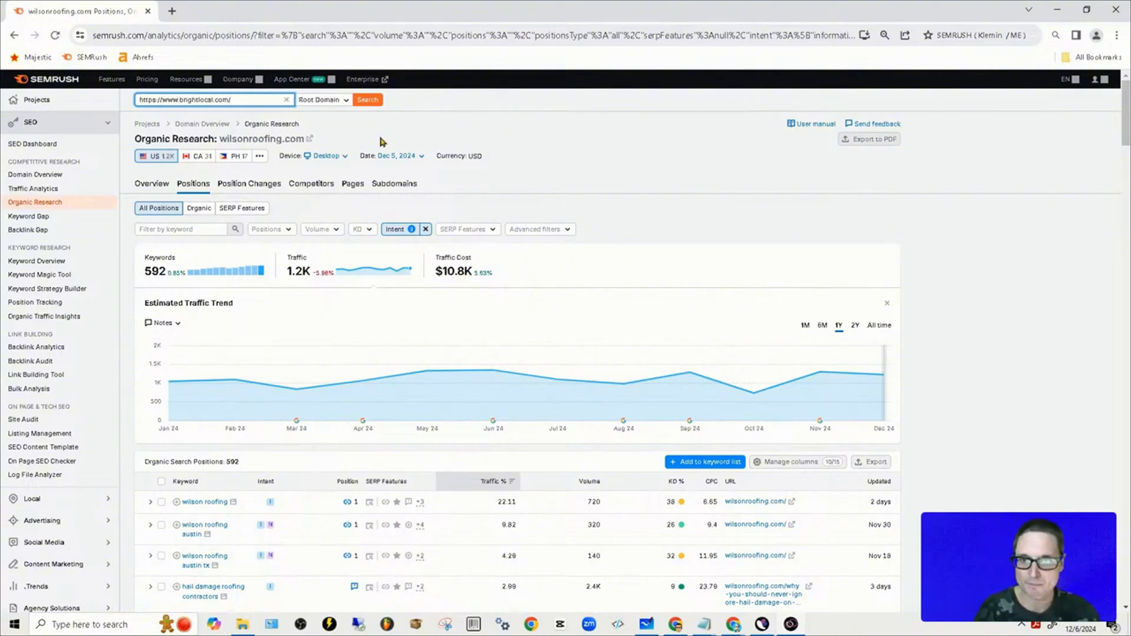
Analyze brightlocal.com in Semrush and review its domain overview.
click(366, 99)
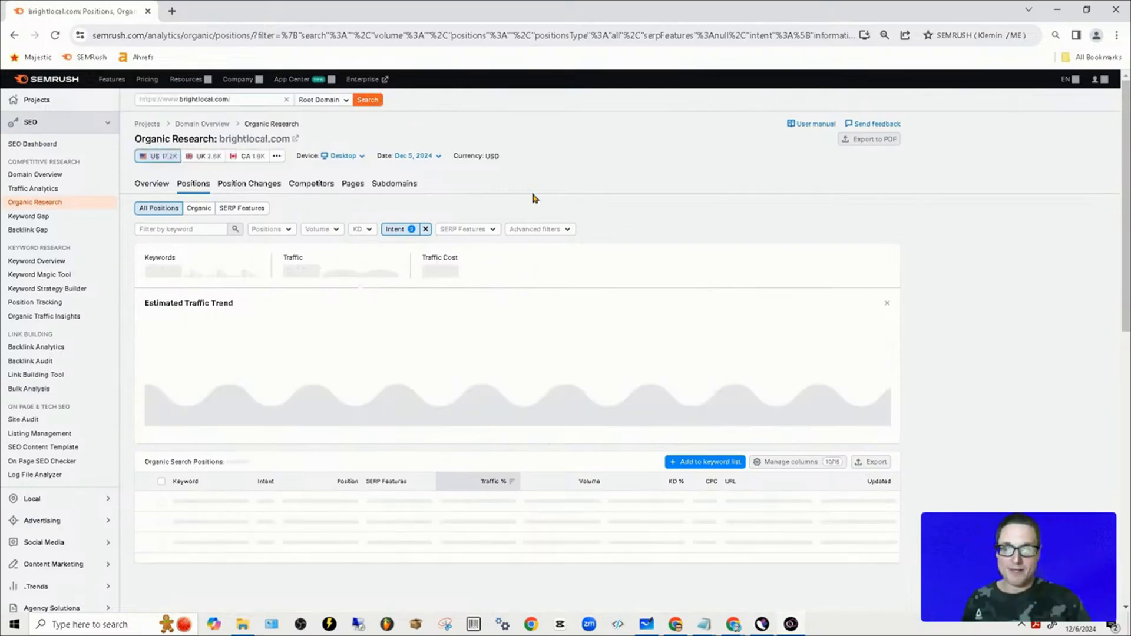
click(34, 174)
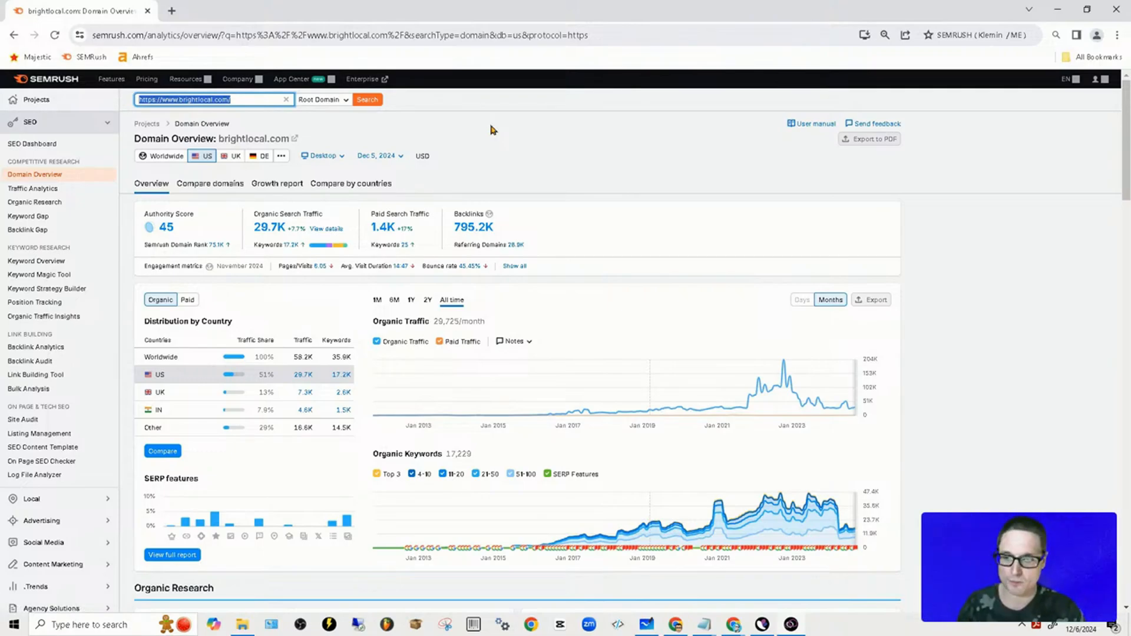
scroll(down, 3)
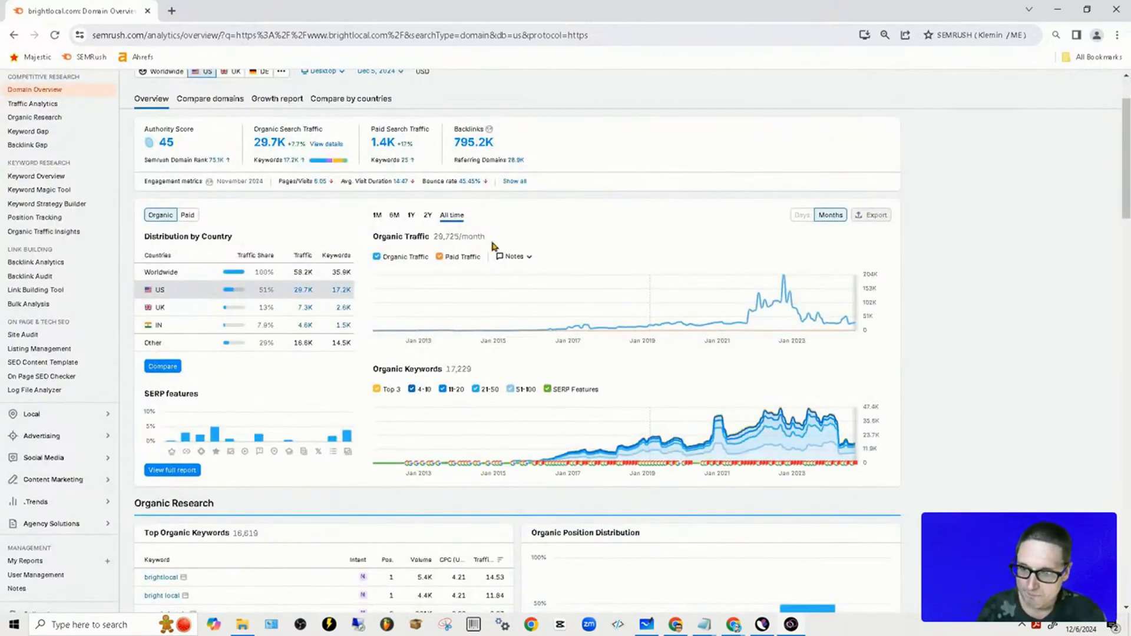
scroll(up, 3)
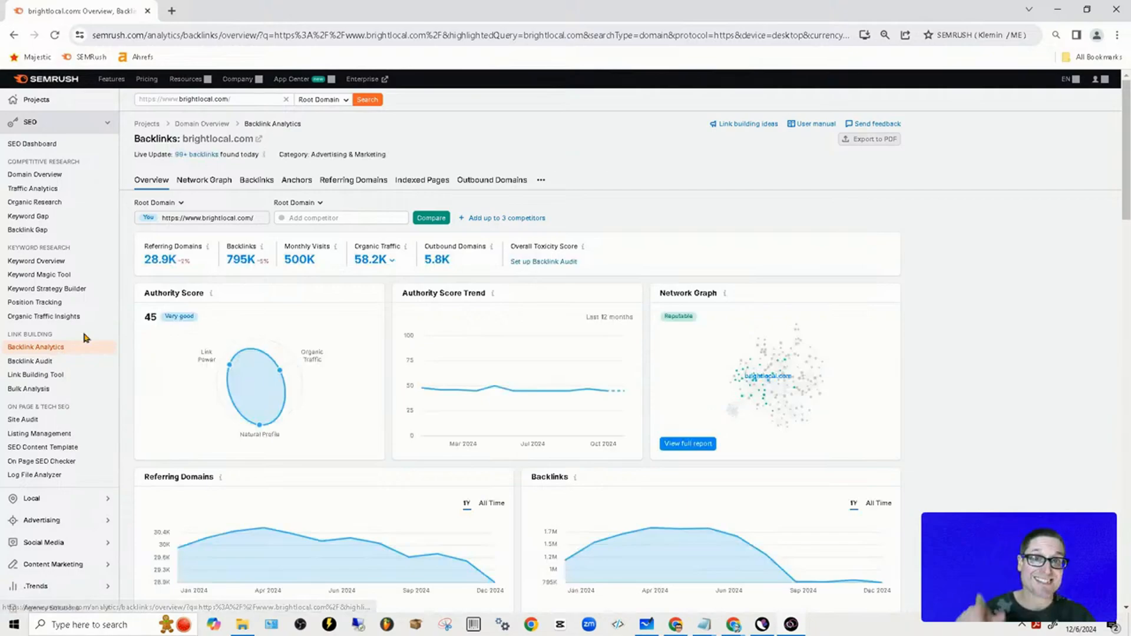
mouse_move(490, 189)
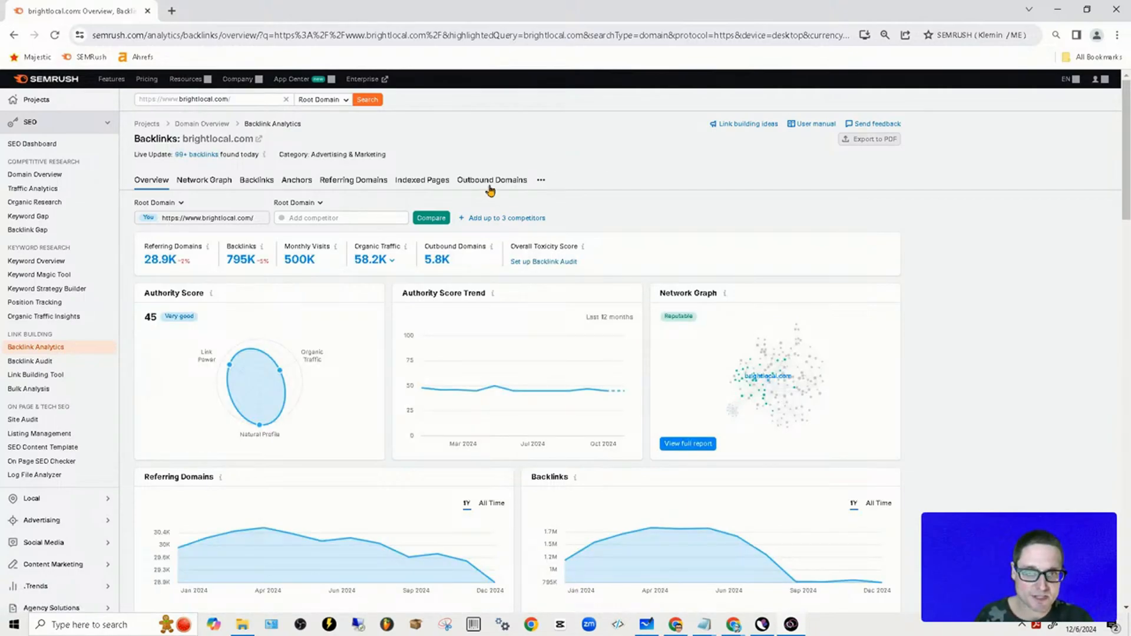
Show brightlocal.com's Outbound Domains list in Backlink Analytics.
click(491, 179)
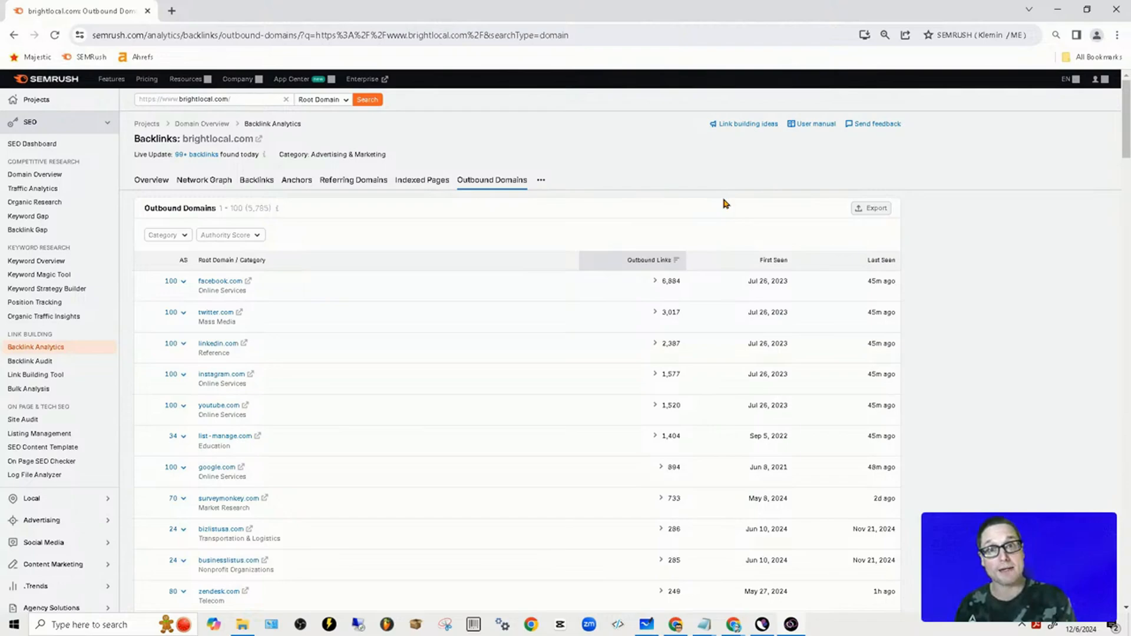
mouse_move(385, 317)
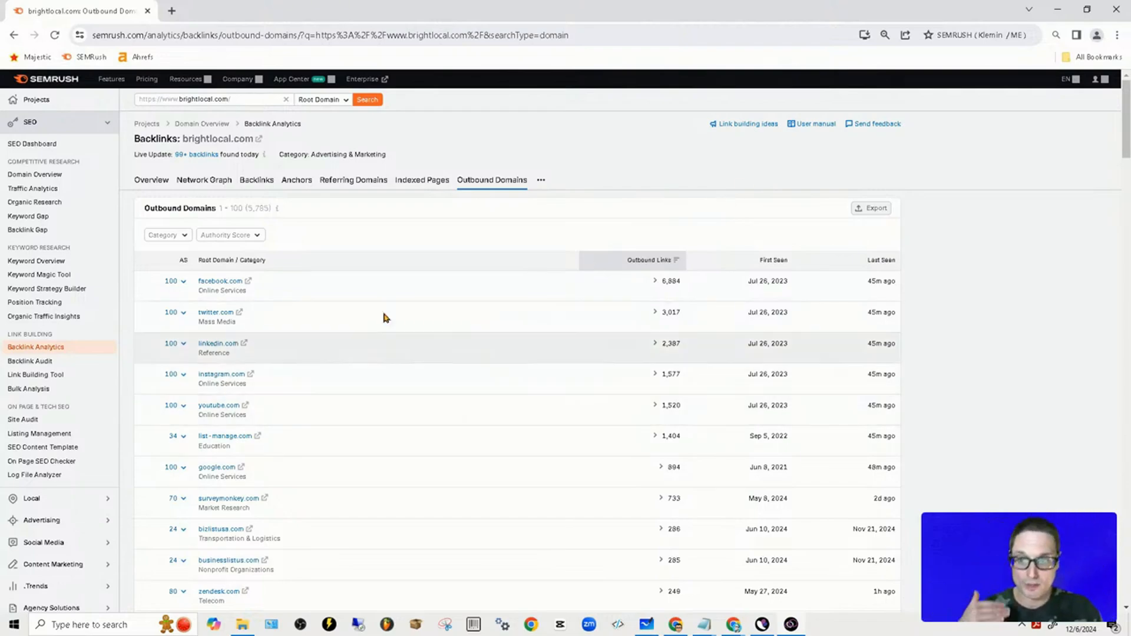
mouse_move(979, 246)
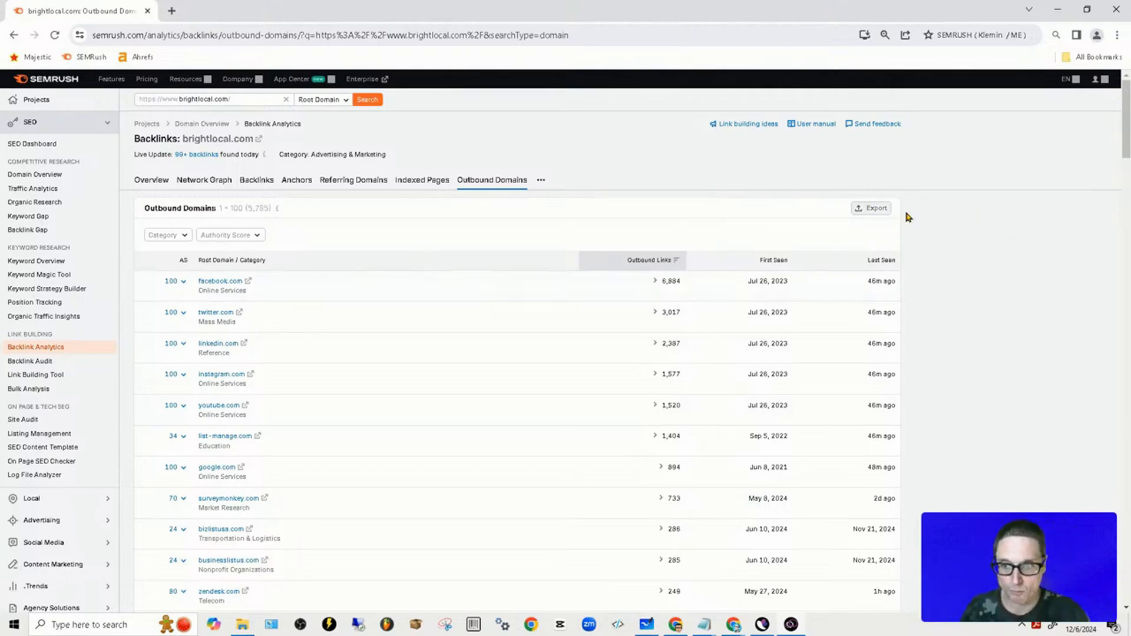
Review the outbound domains table and export it as an Excel file.
scroll(down, 3)
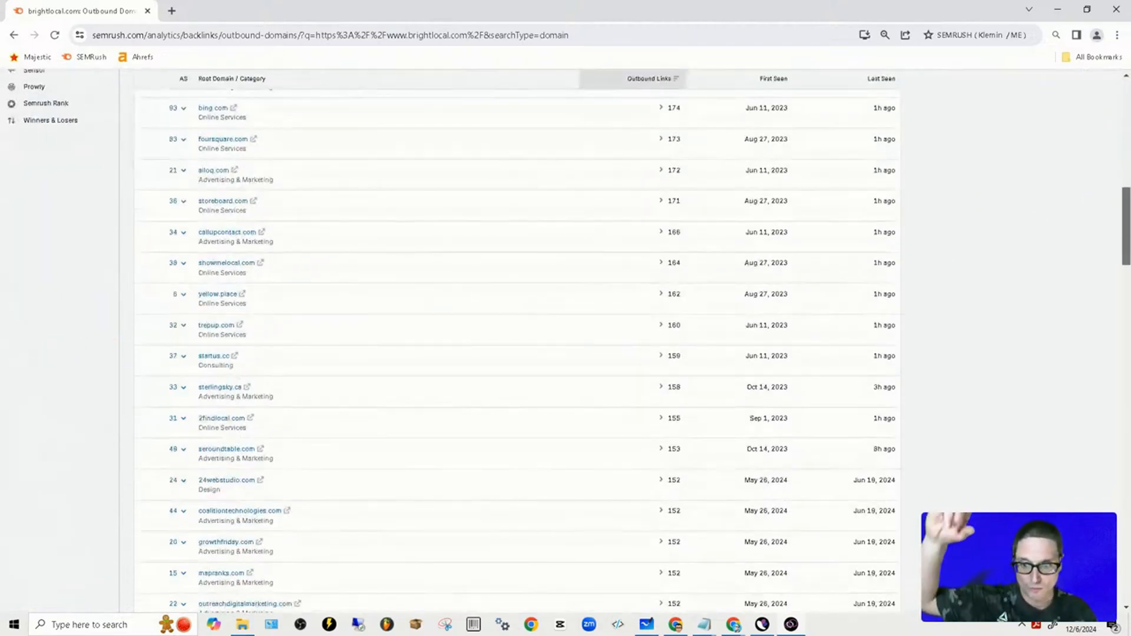
scroll(down, 3)
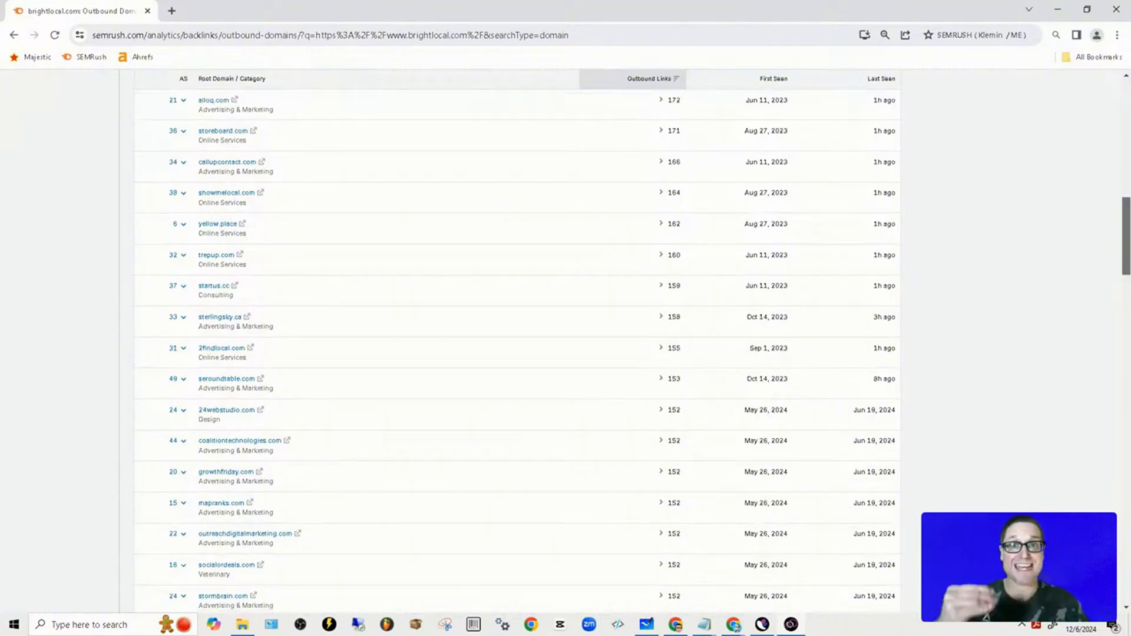
scroll(down, 3)
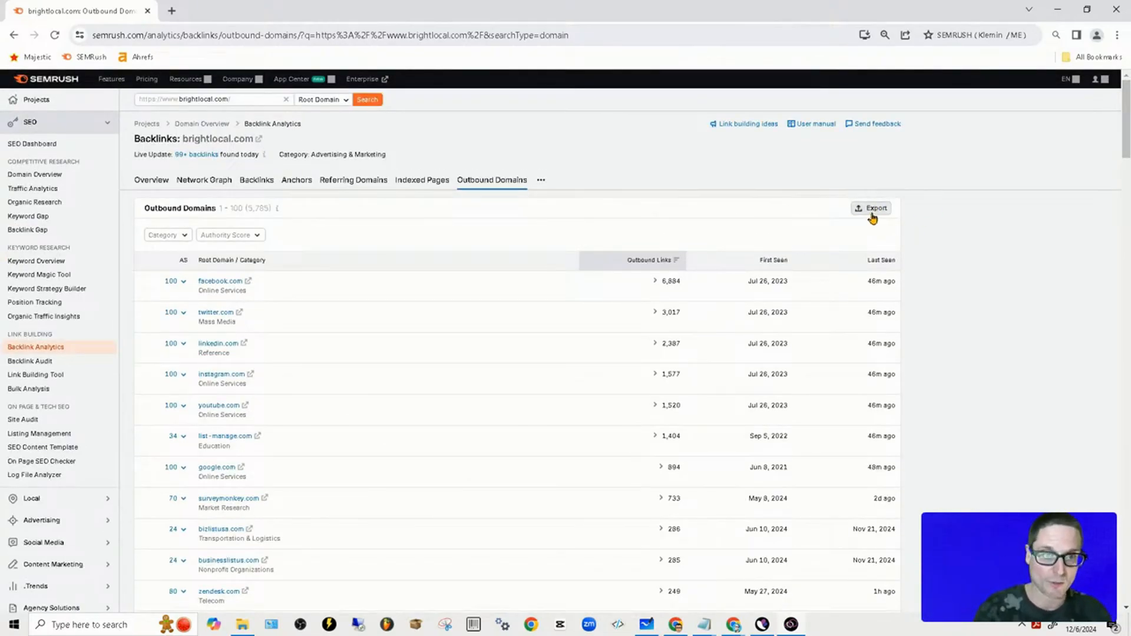
click(876, 208)
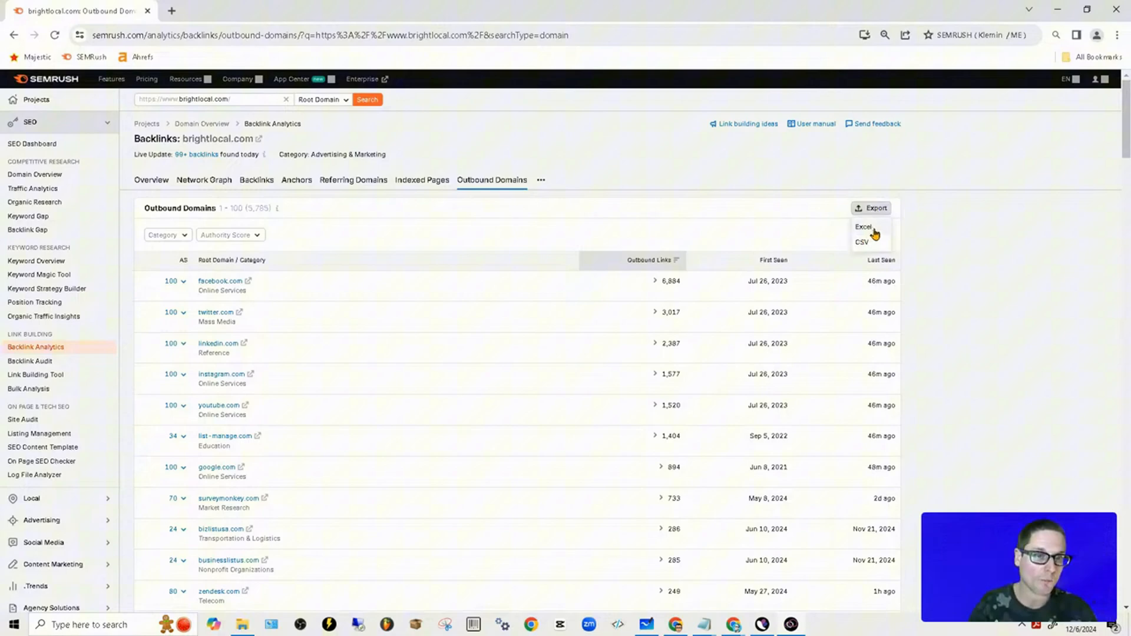
click(864, 227)
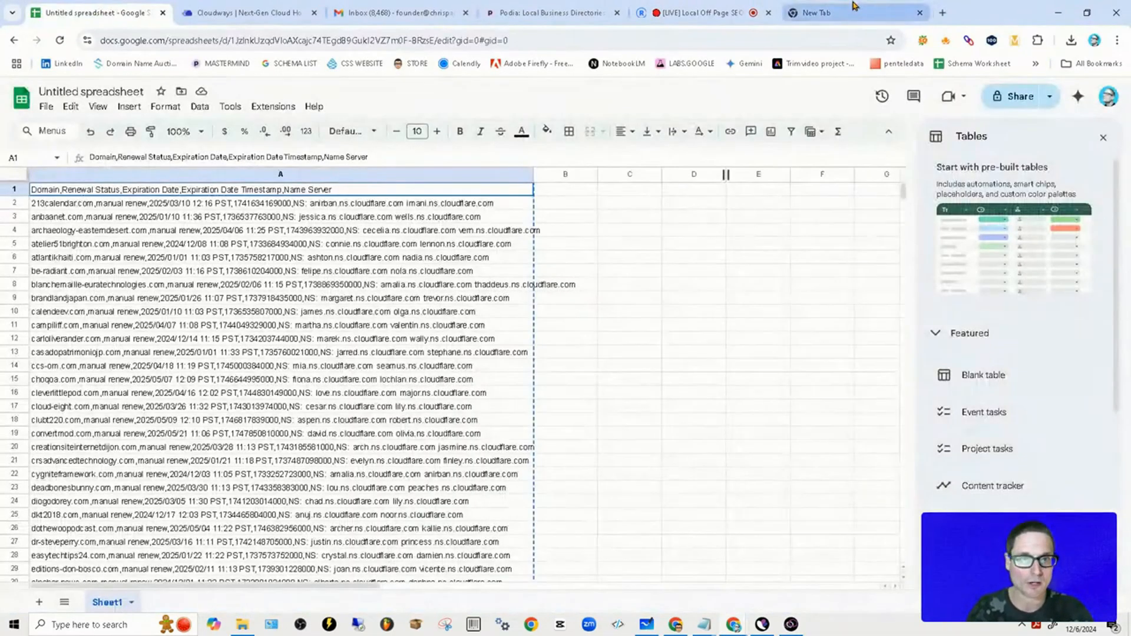
Upload the downloaded BrightLocal XLSX export from Downloads into Google Drive.
click(851, 11)
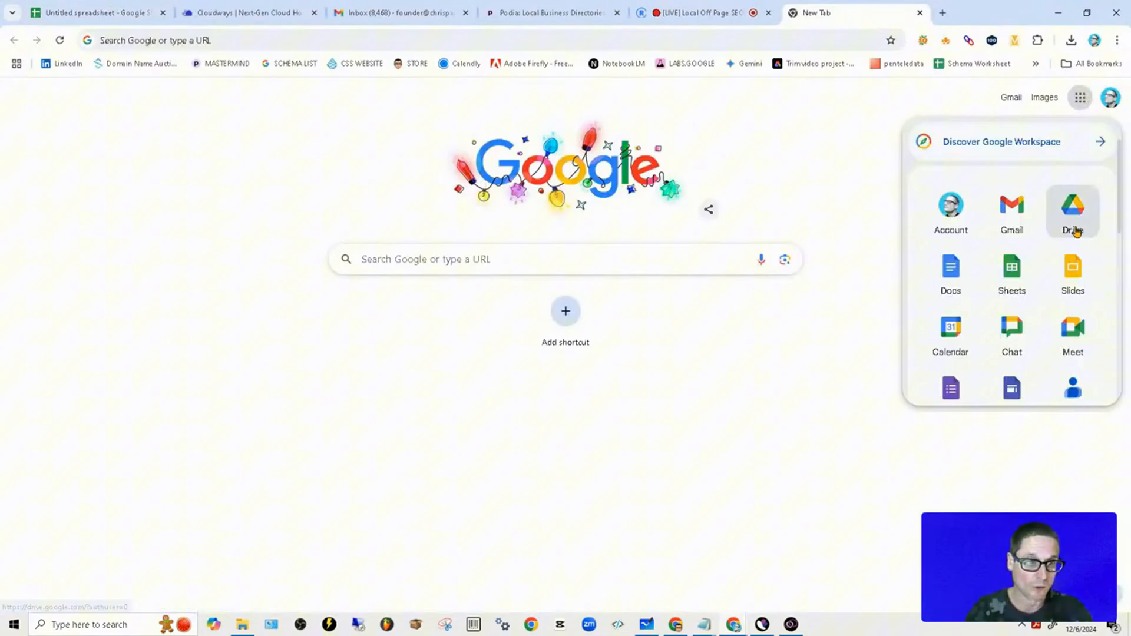
click(1073, 205)
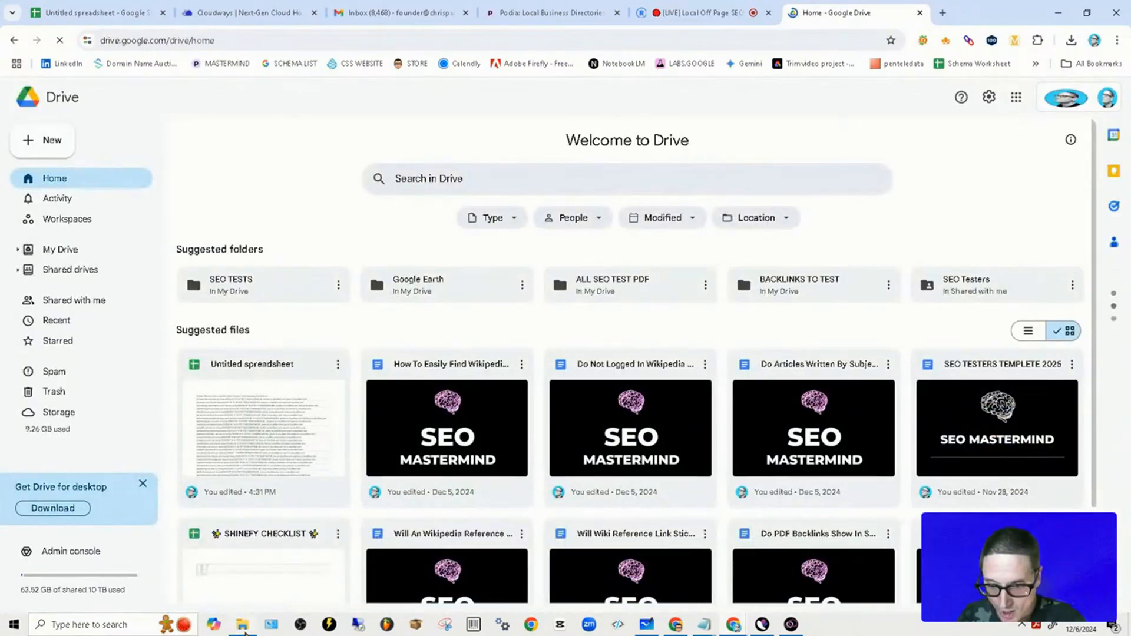
click(244, 625)
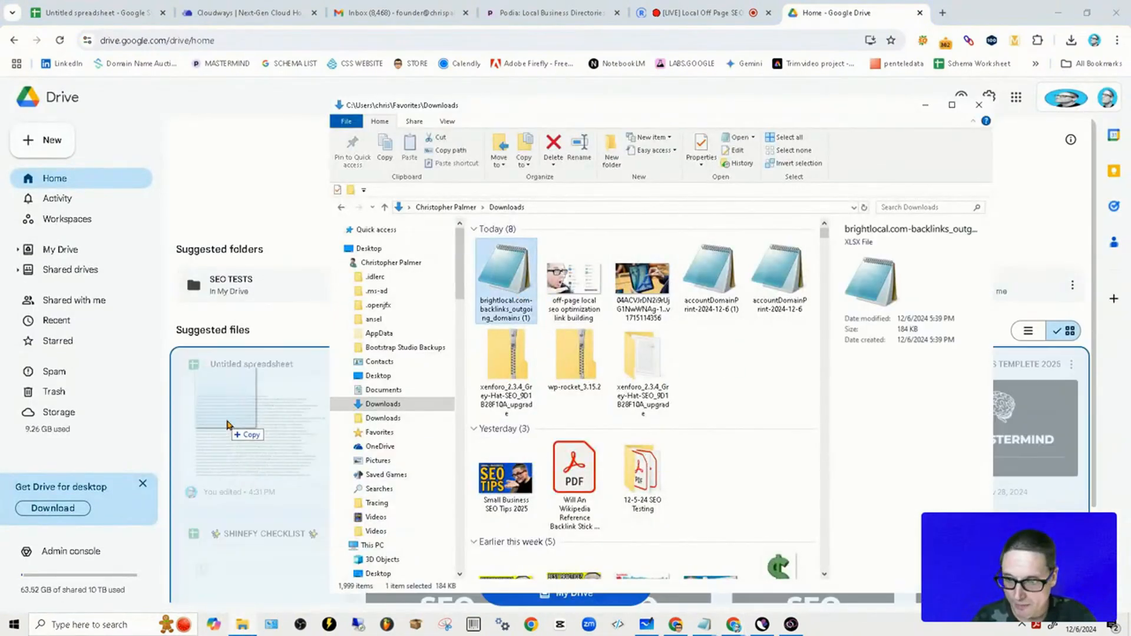
click(979, 104)
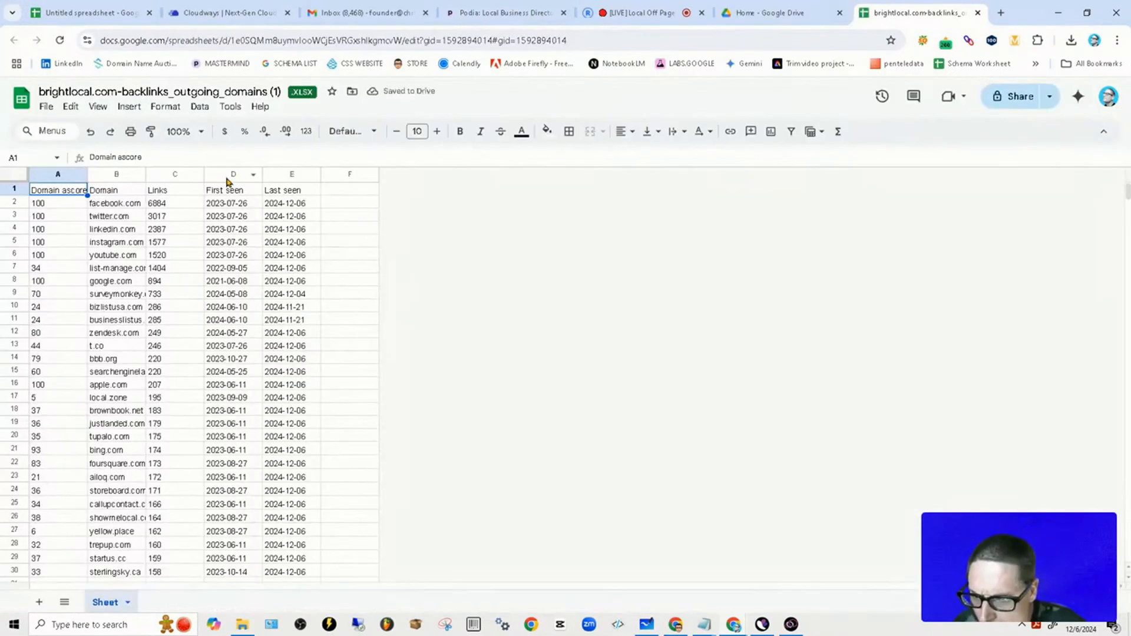
Remove columns D–F and rename the 'Domain ascore' heading to 'Authority Score'.
right_click(232, 174)
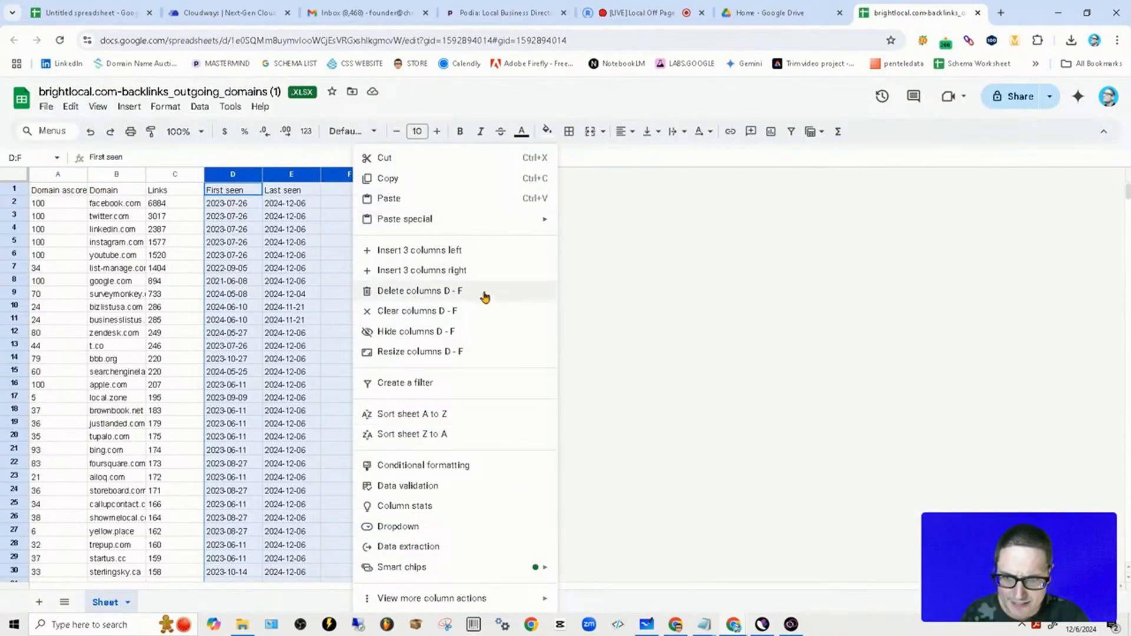
click(419, 290)
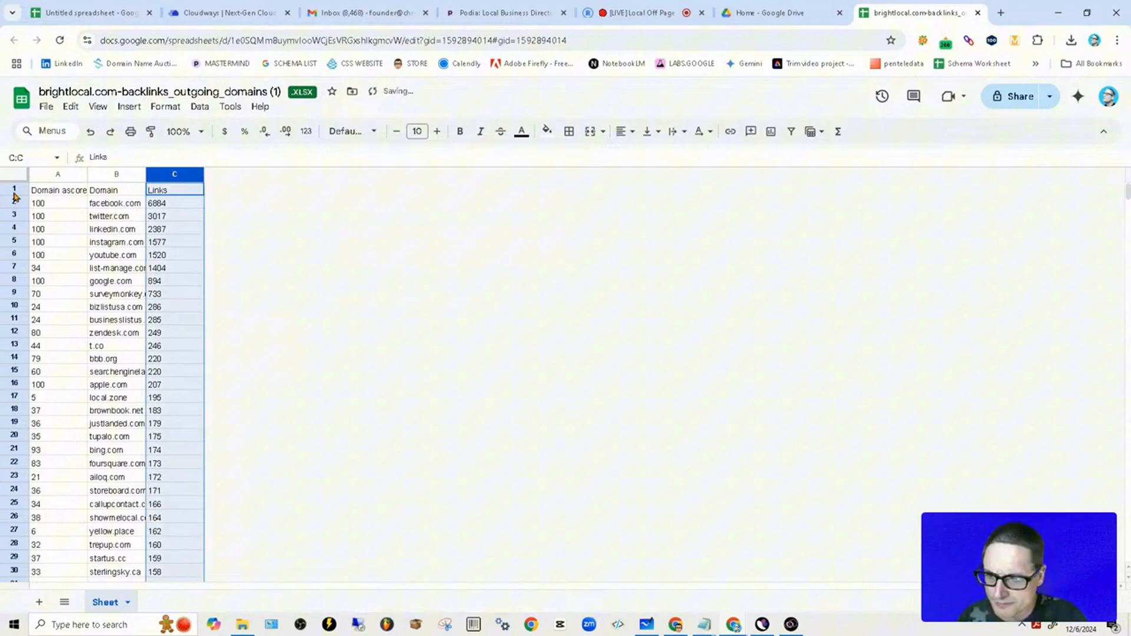
click(57, 189)
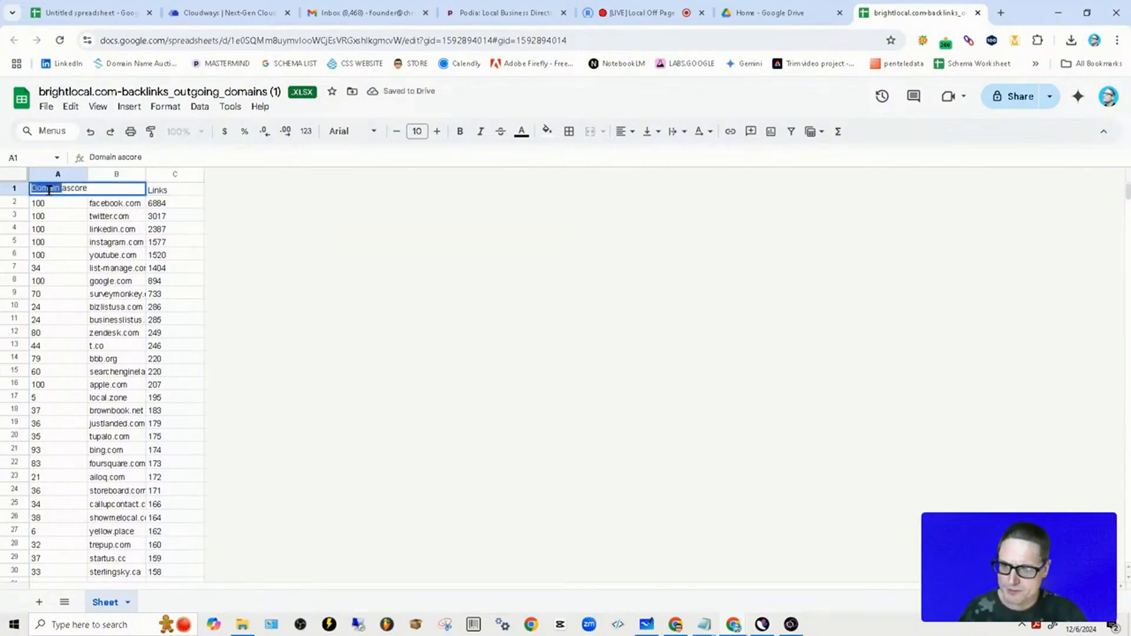
text(A)
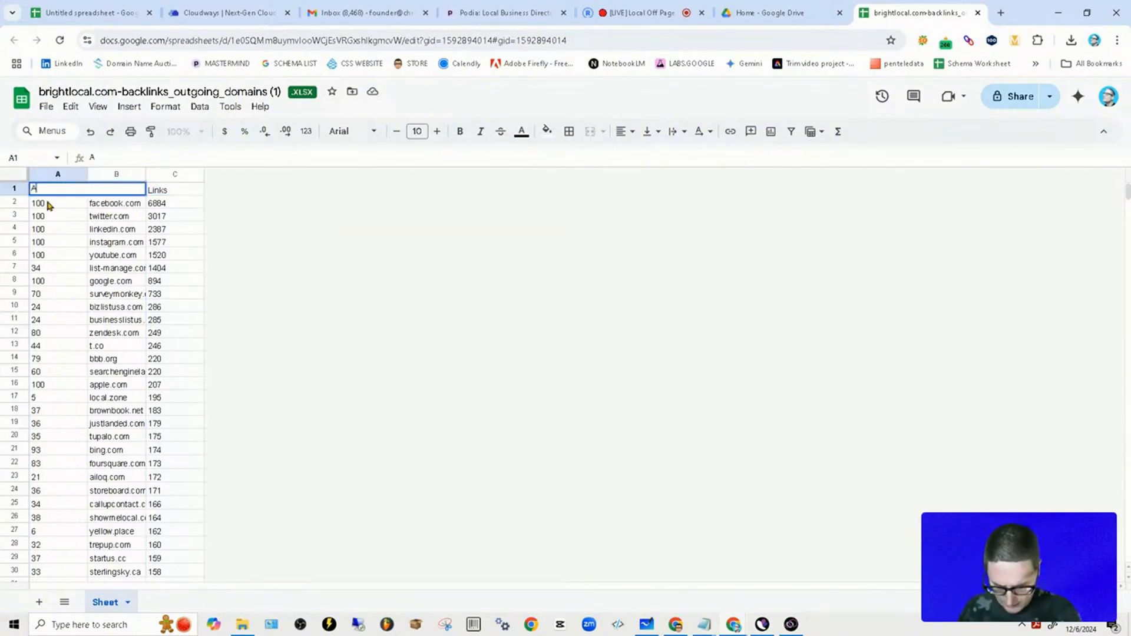
text(Authority Score)
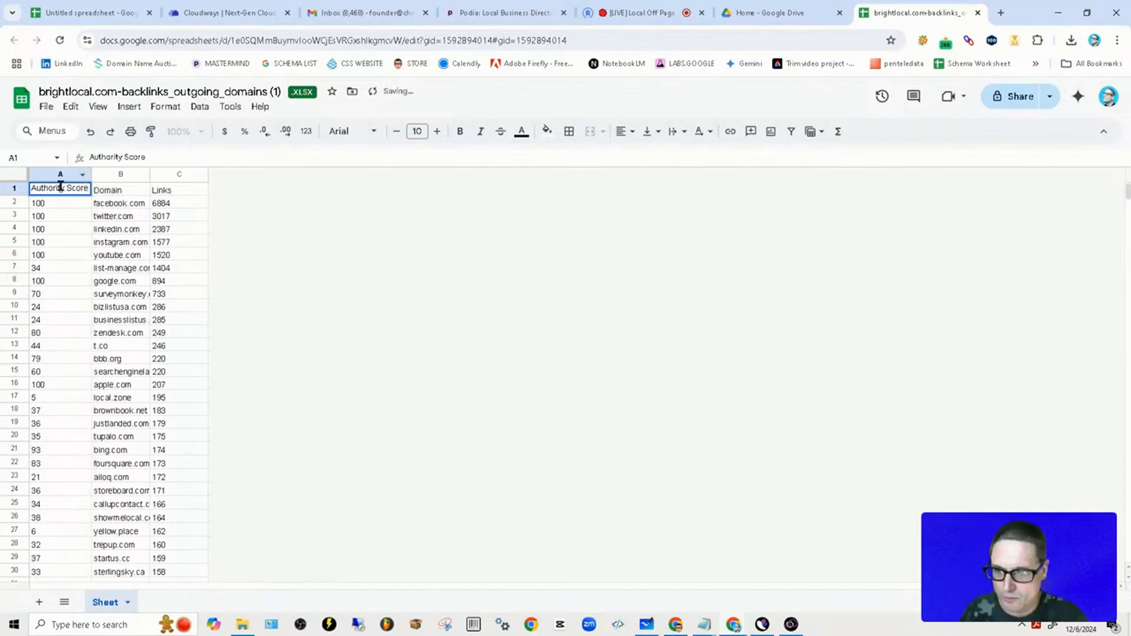
text(AS)
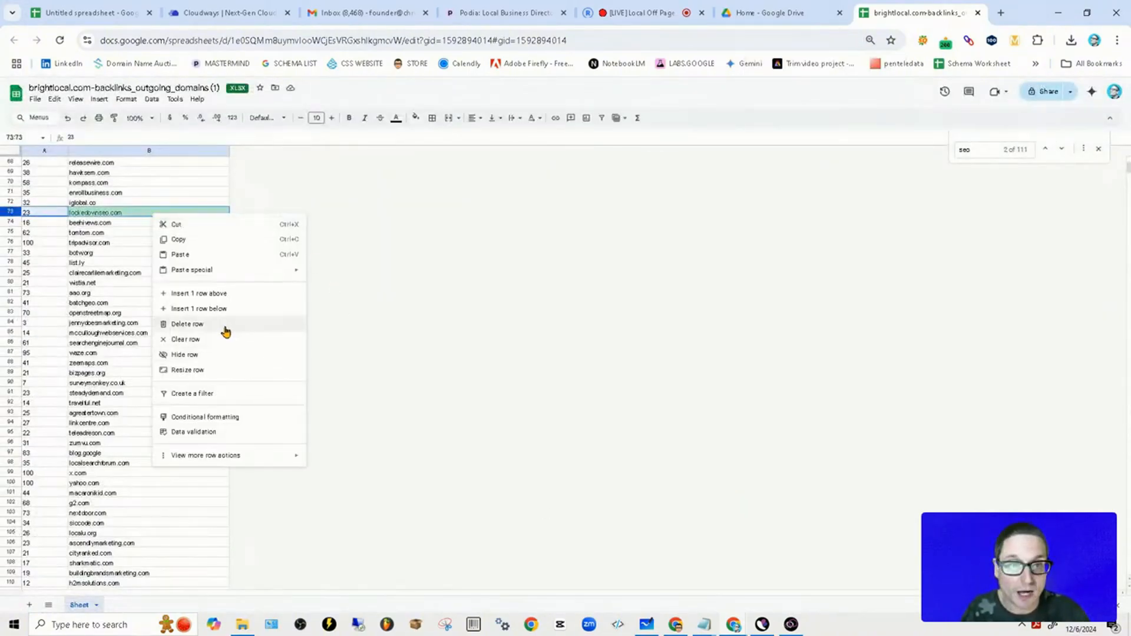
Delete a row whose domain contains 'seo', leaving 110 matches.
click(187, 323)
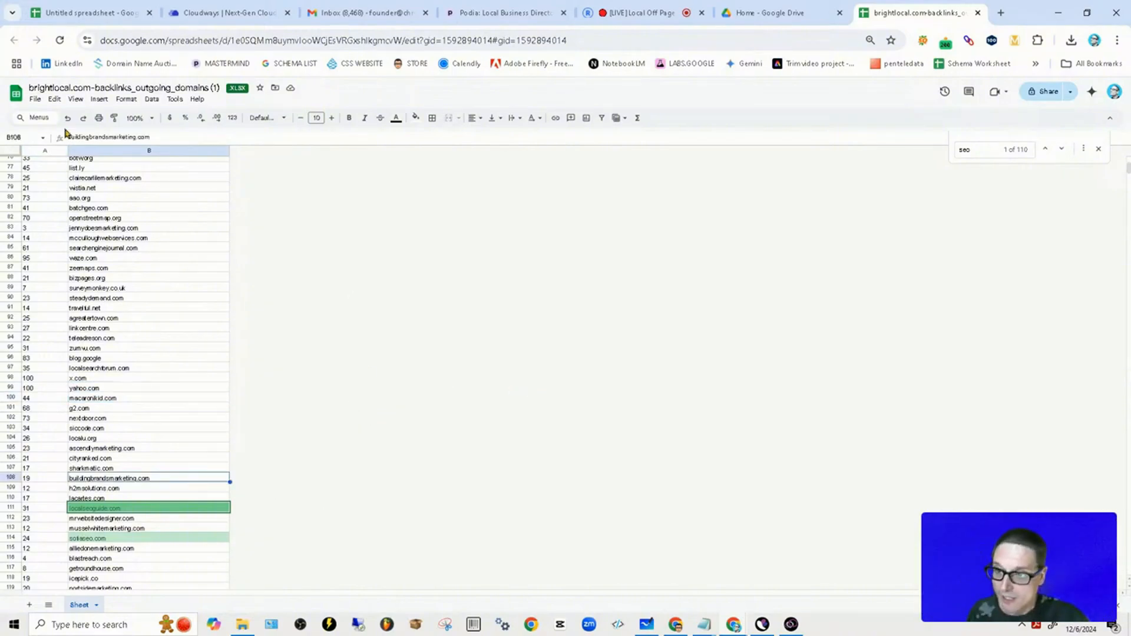
click(122, 88)
text(Citations And Directories List)
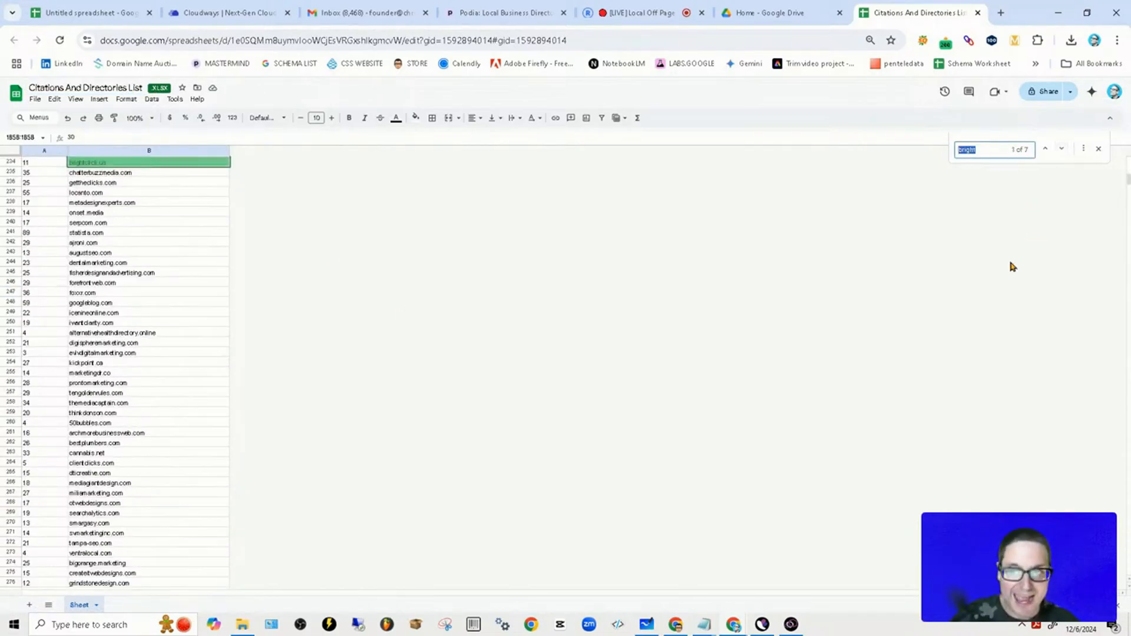
Review the renamed list and switch to the Google Search browser window.
scroll(down, 3)
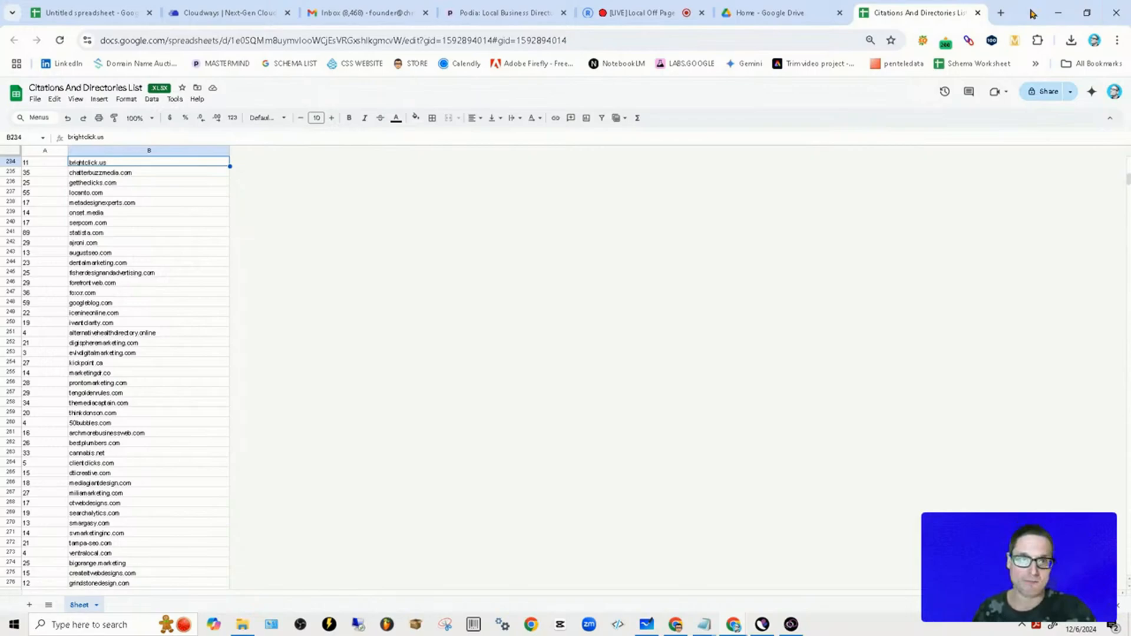
click(1001, 13)
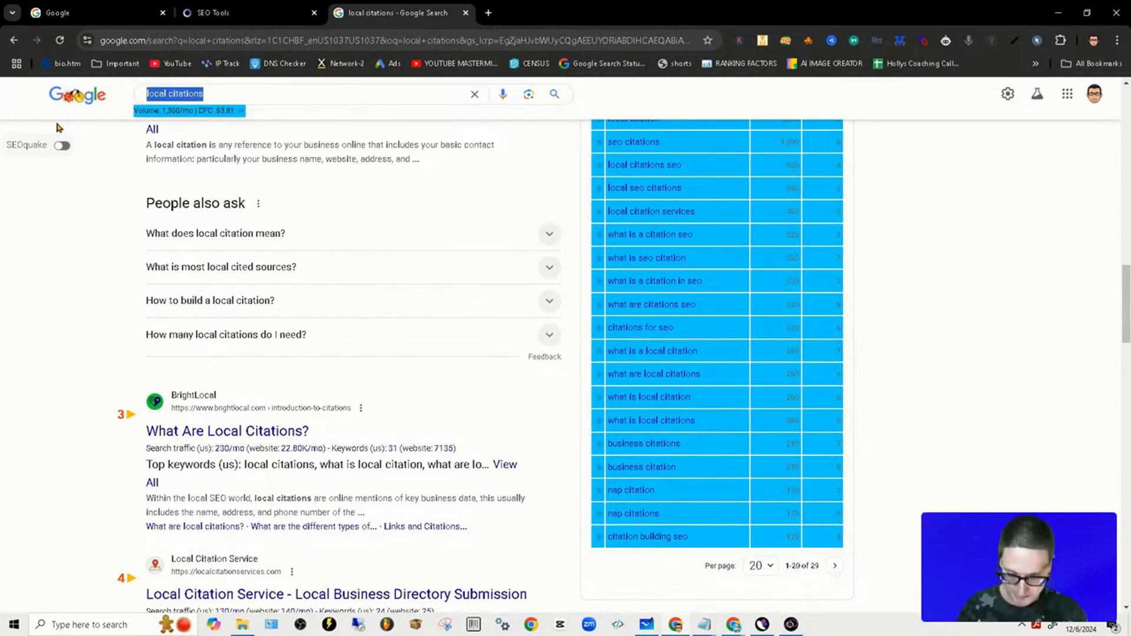
Search Google for 'chamber of commerce list' and select the query for replacement.
text(chamber of commerce list)
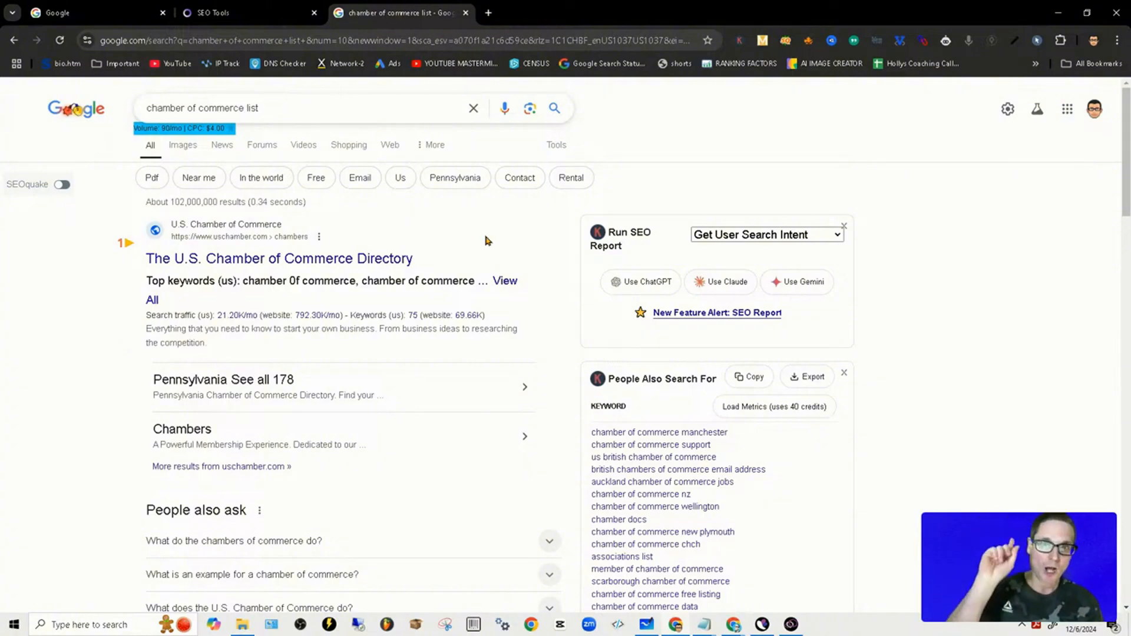
mouse_move(541, 232)
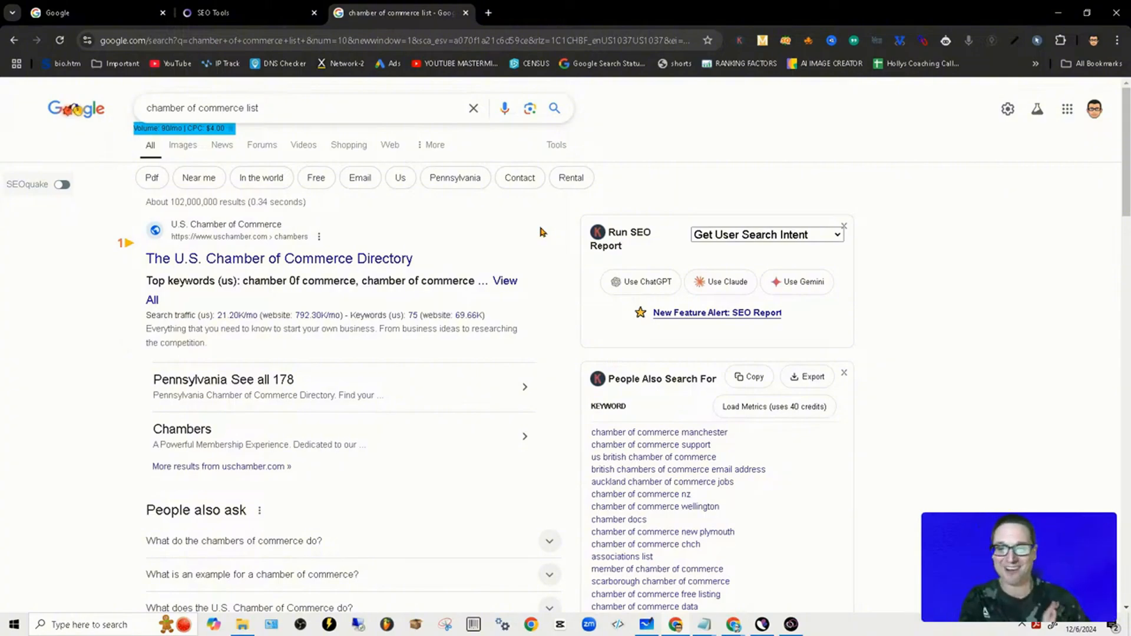
click(289, 107)
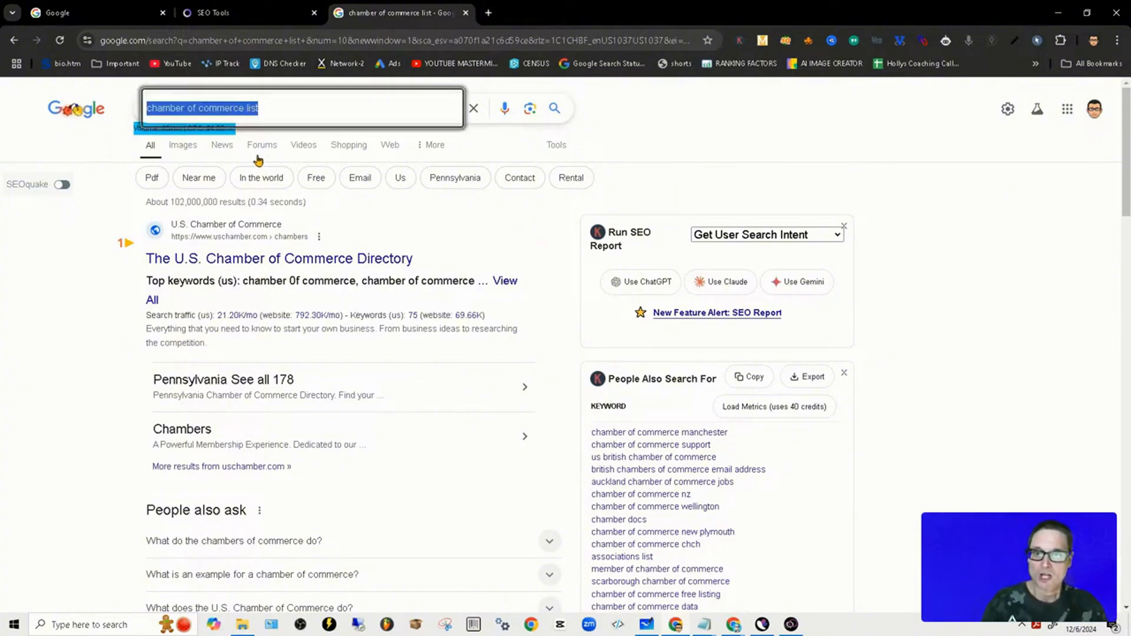
Search Google for 'wappalyzer' via the autocomplete suggestion.
text(wapp)
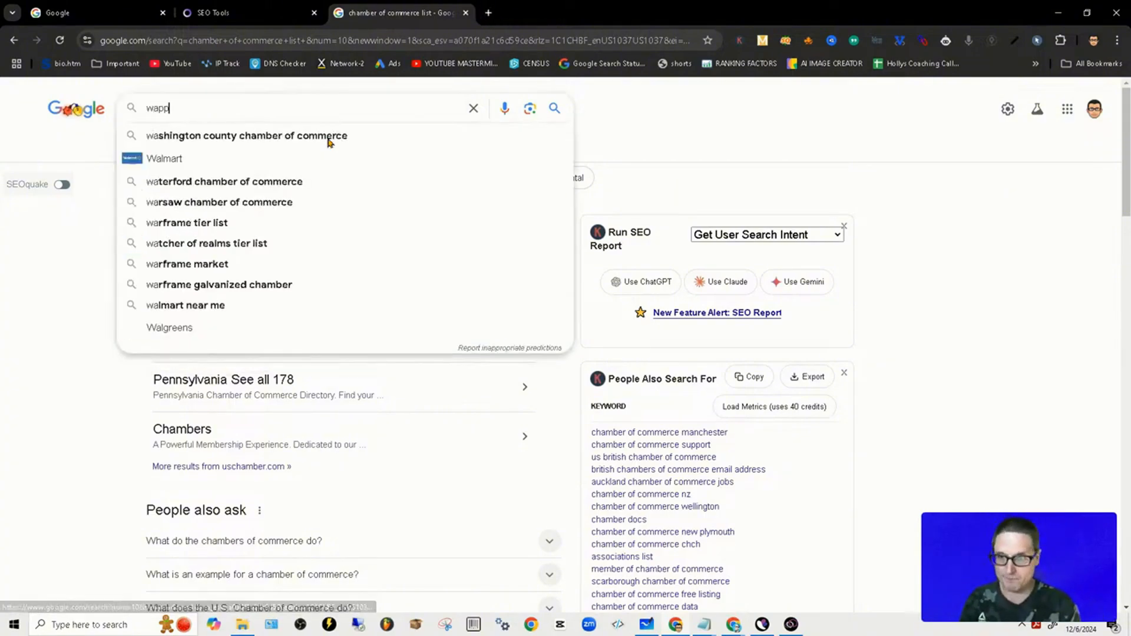
key(Backspace)
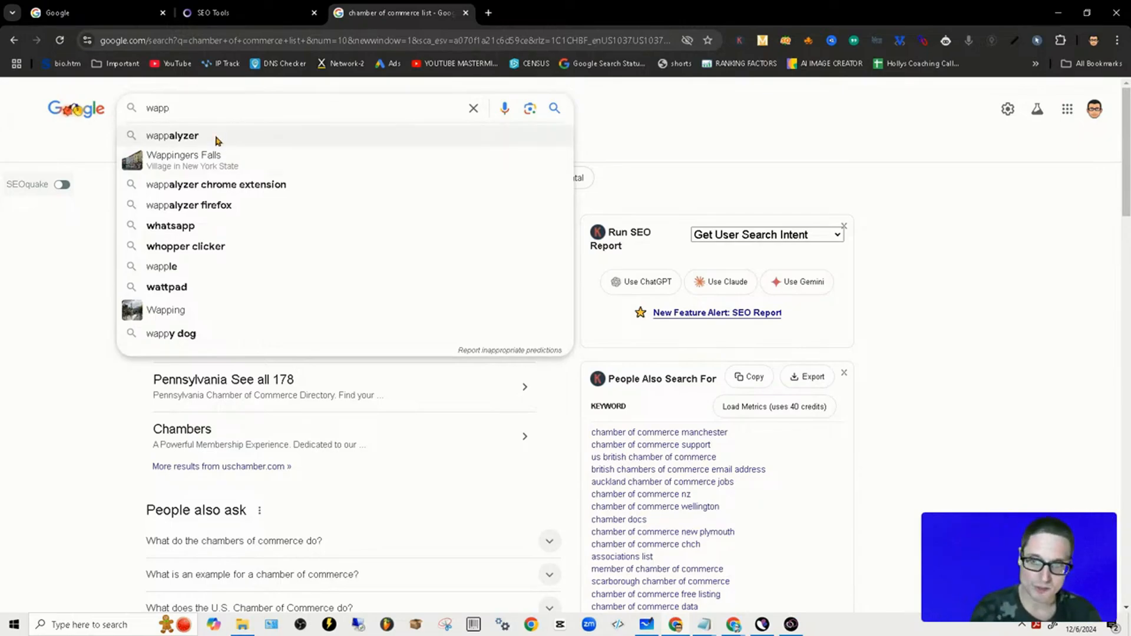
click(173, 135)
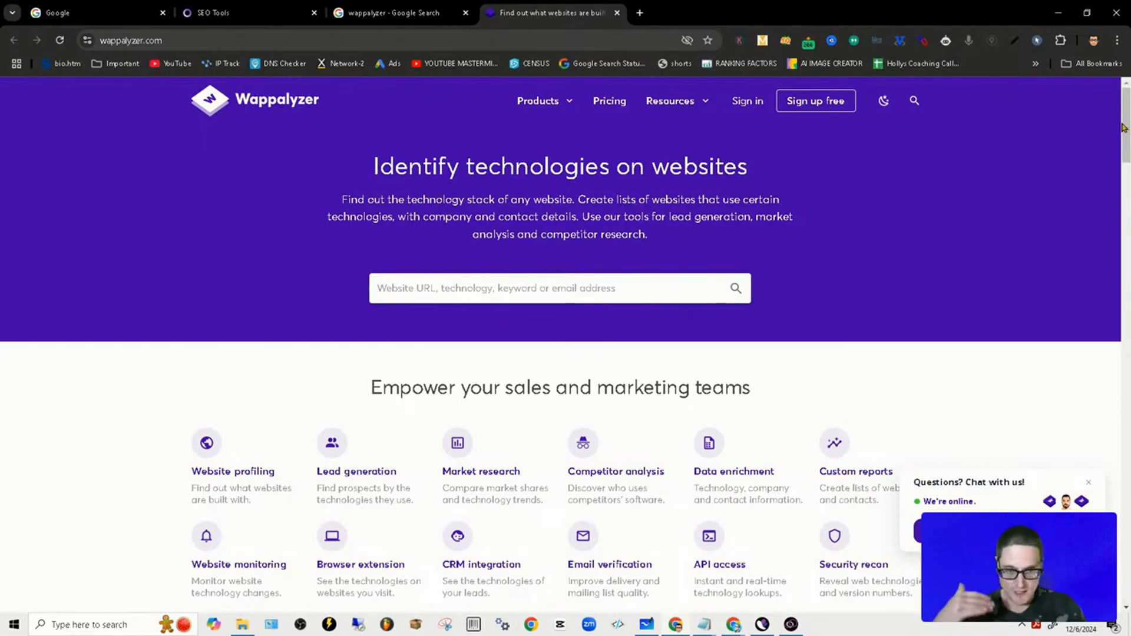
Reach the Wappalyzer Lead lists page via the Products menu and view its Technologies filter.
scroll(down, 3)
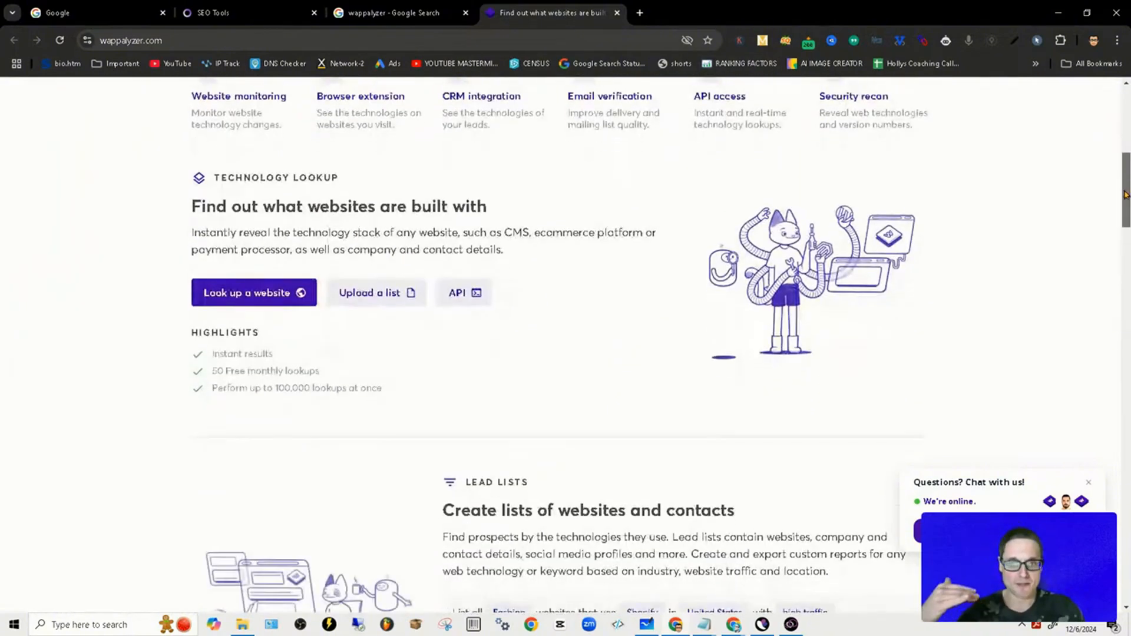
click(538, 100)
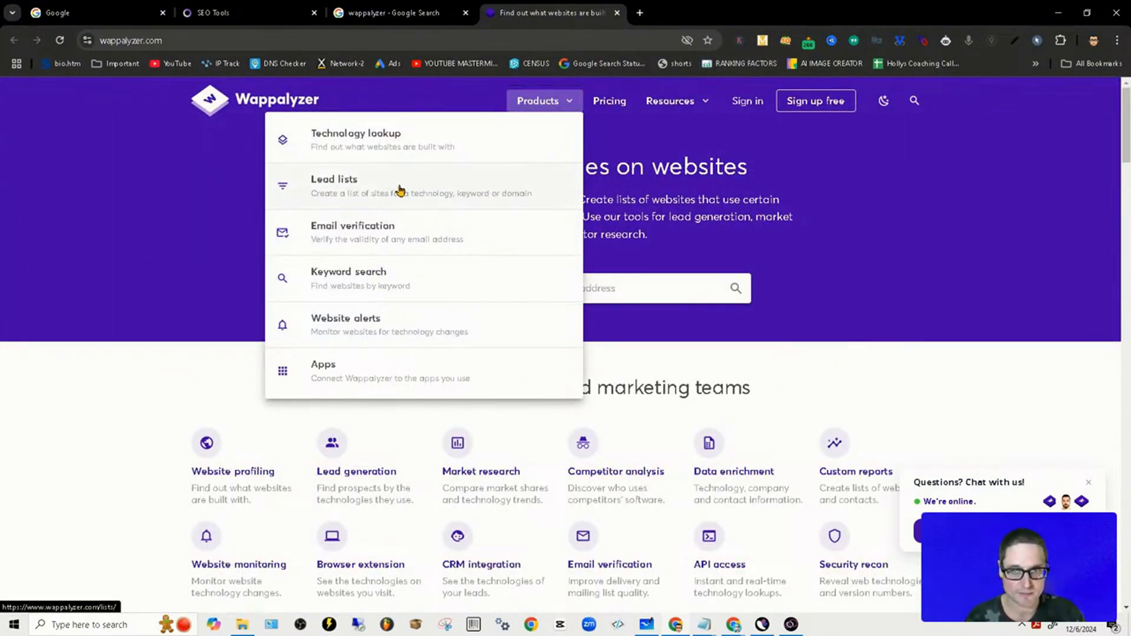
click(334, 185)
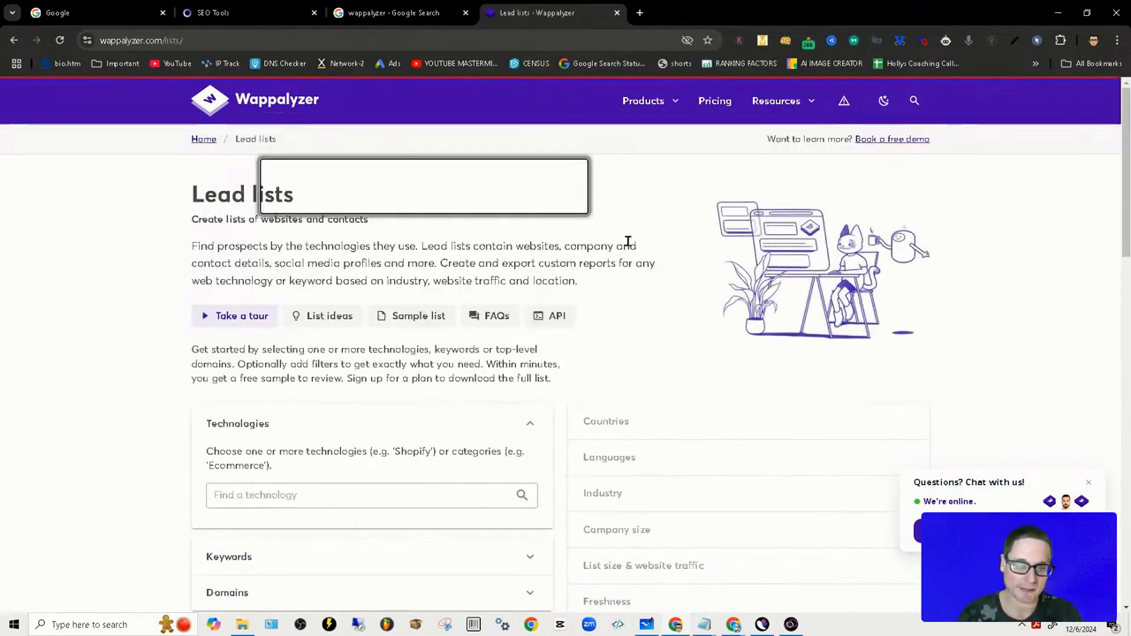
scroll(down, 3)
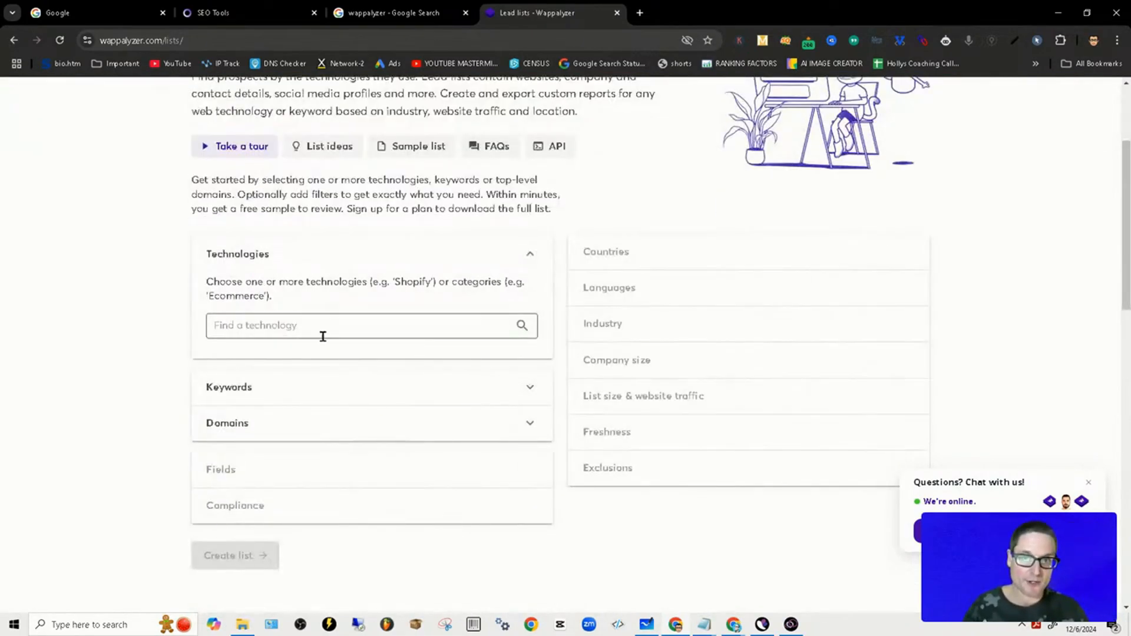
mouse_move(496, 345)
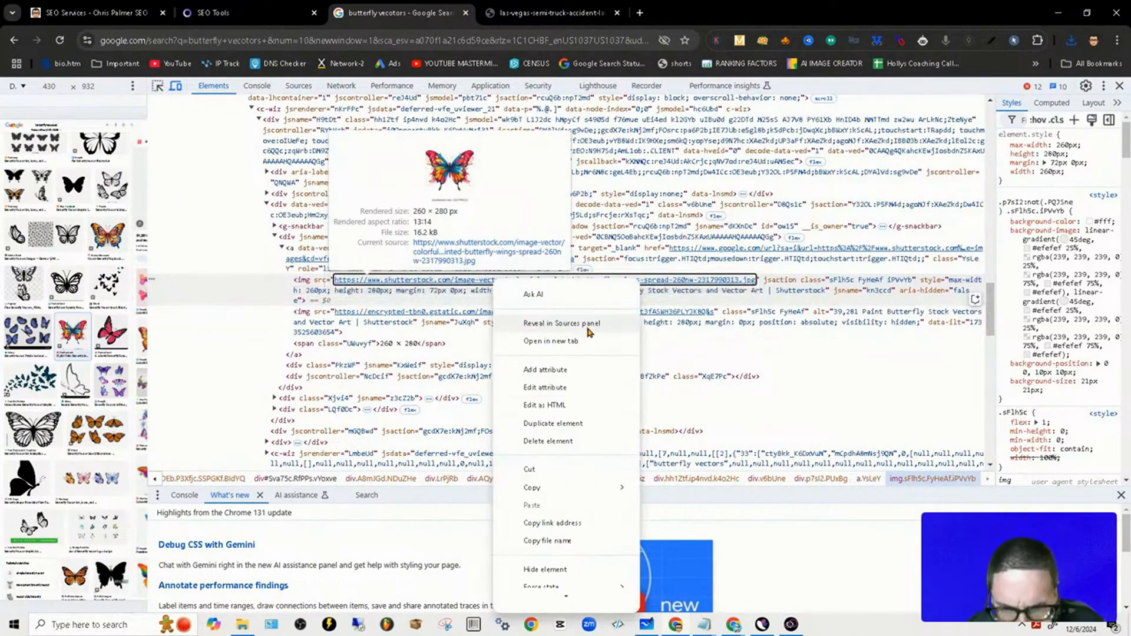
From the Elements panel, follow the butterfly image's img src URL to its JPG source file.
click(566, 323)
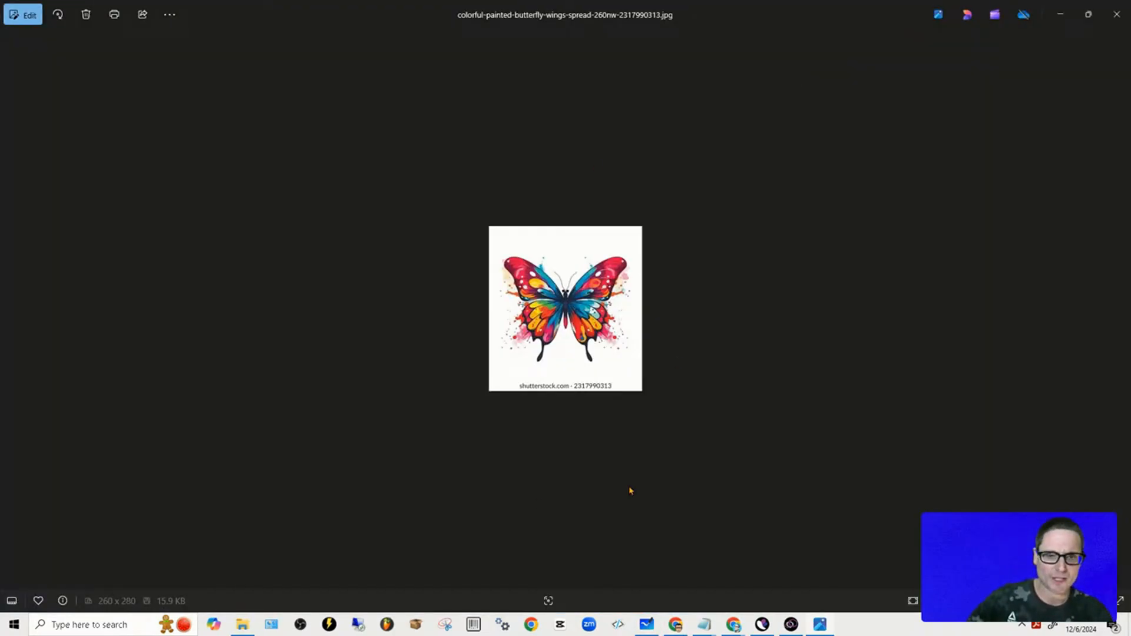
mouse_move(264, 65)
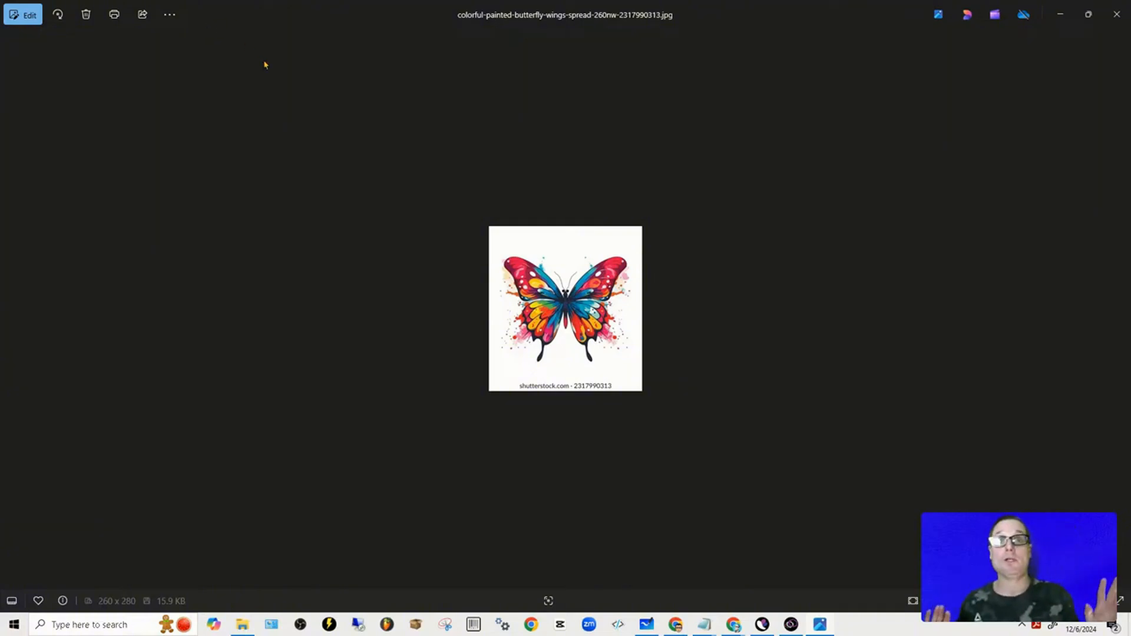